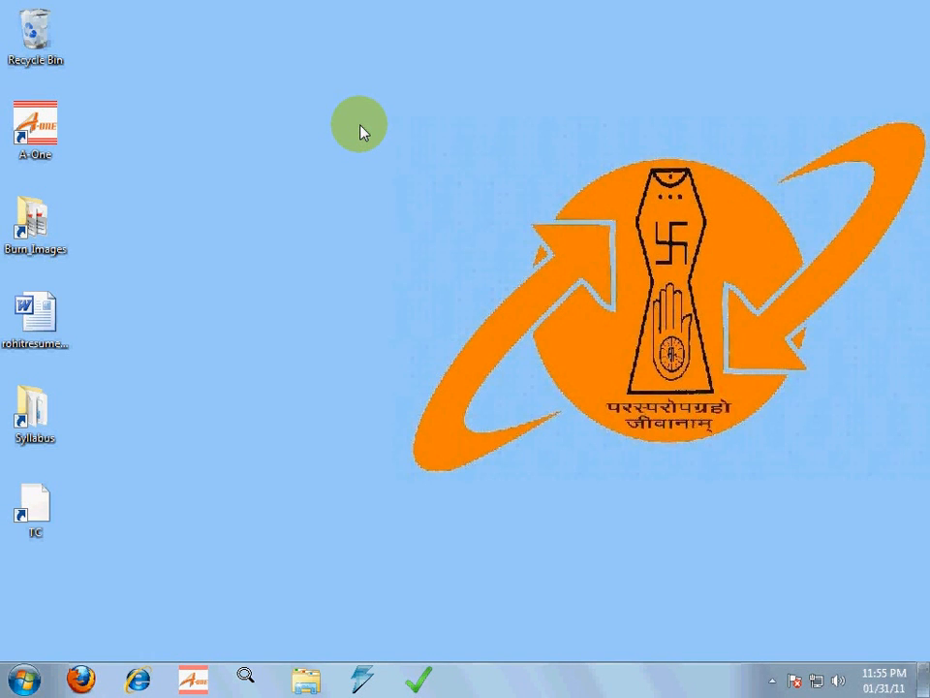
pyautogui.moveTo(139, 180)
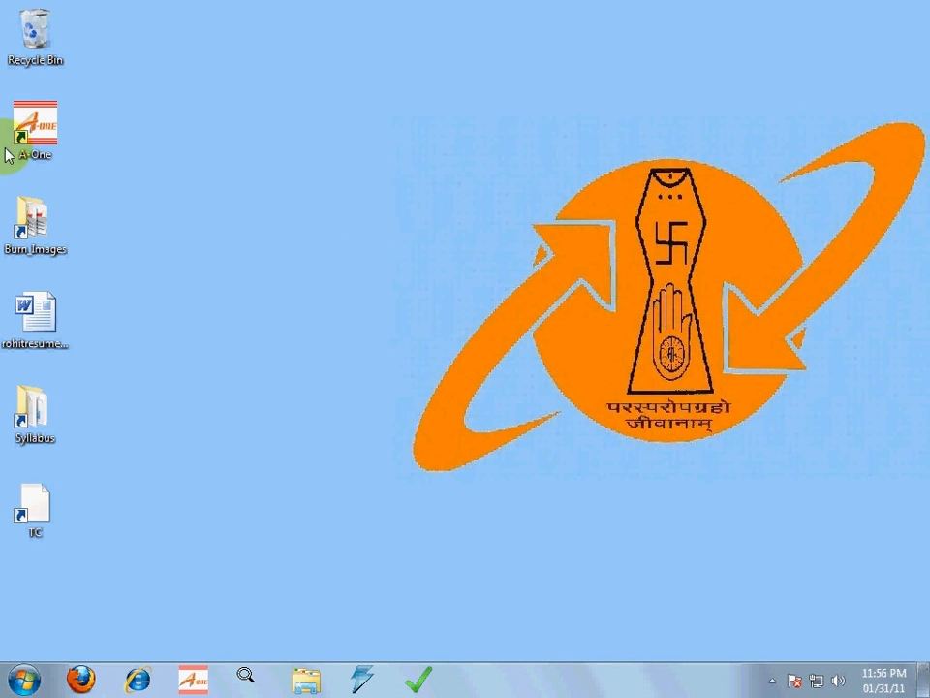
pyautogui.moveTo(34, 131)
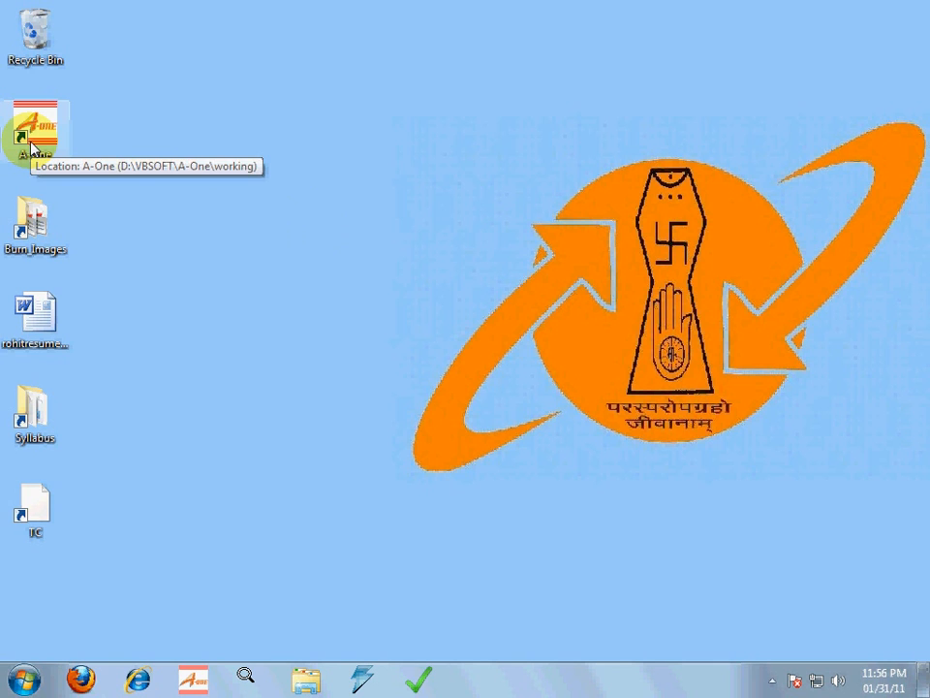
pyautogui.moveTo(8, 134)
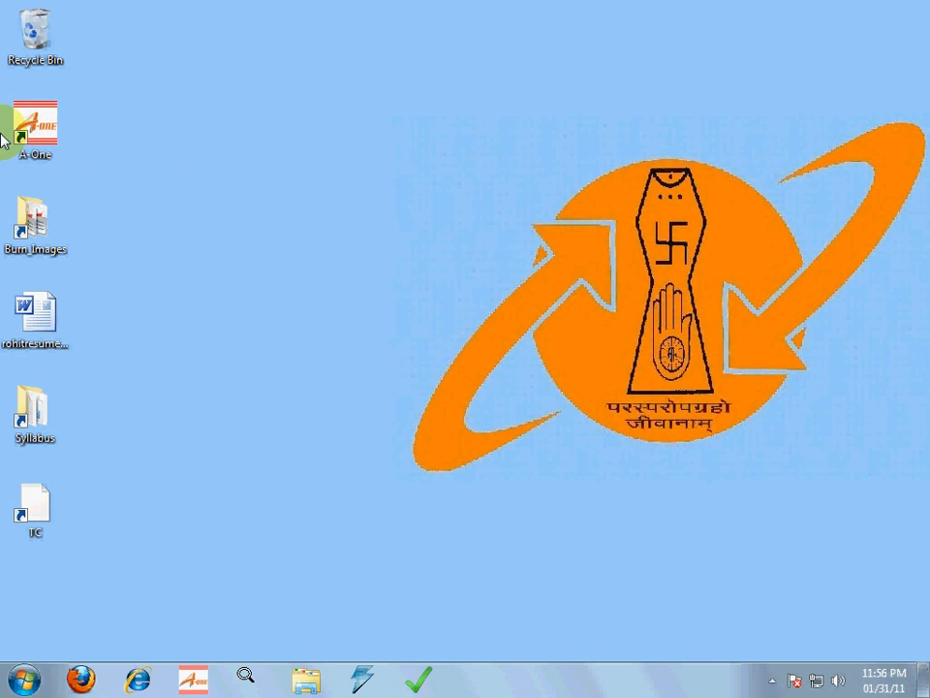
# Launch A-One Tutors and open 'Local - A. Unix Commands [ Part - 1 ]'.
pyautogui.doubleClick(34, 121)
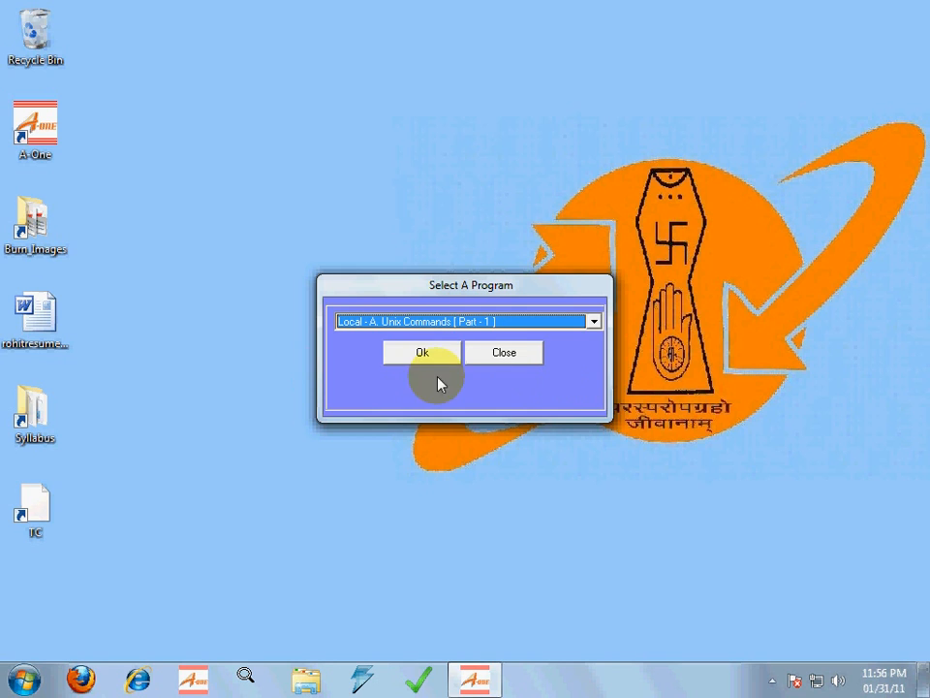
pyautogui.click(421, 352)
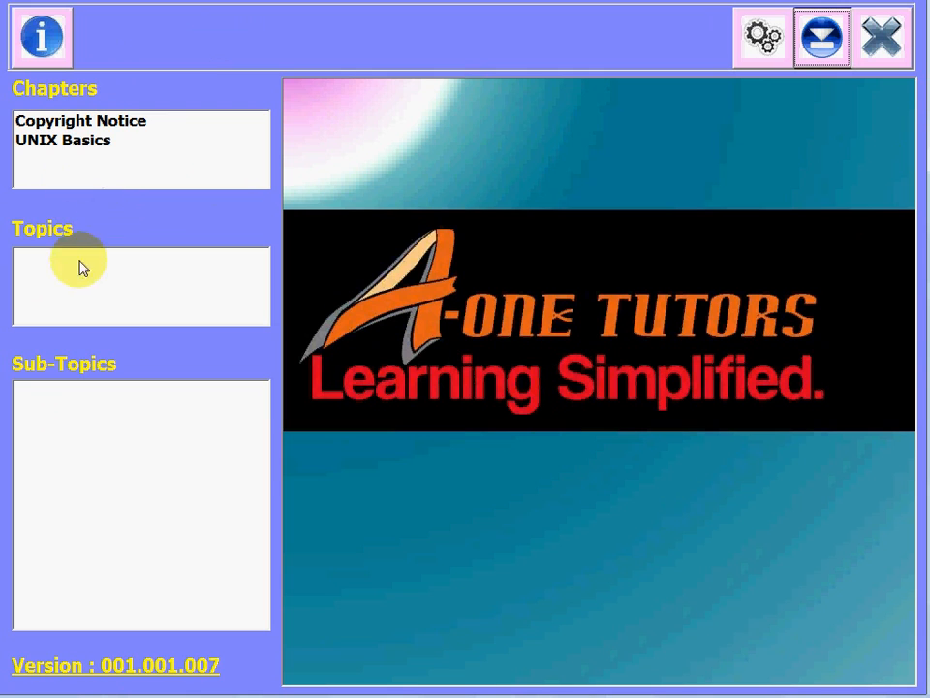
pyautogui.moveTo(388, 361)
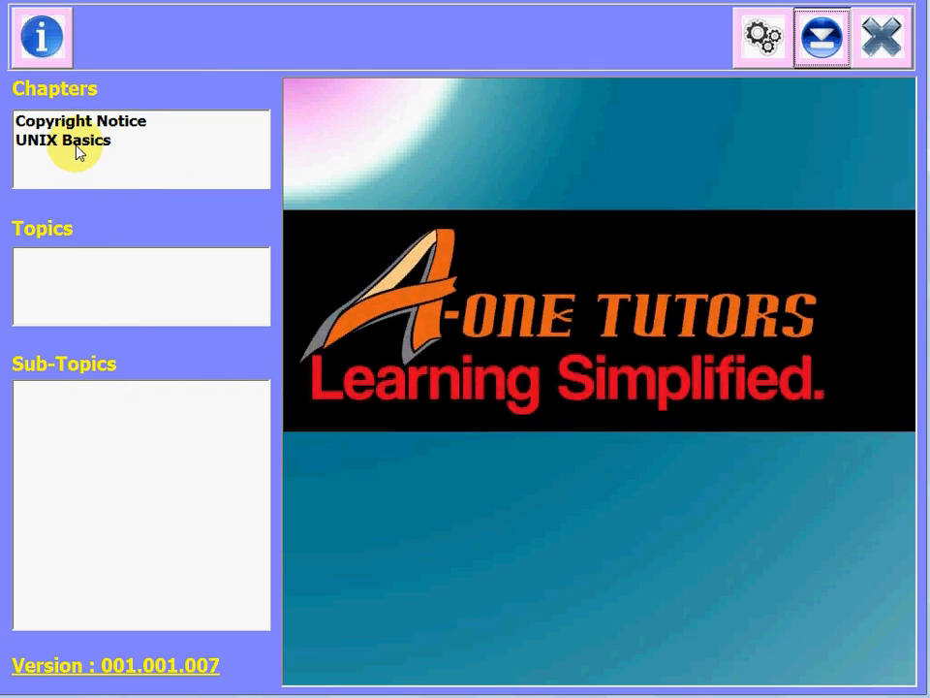
# Select UNIX Basics, Launching UNIX in Windows, then the Making File system Workable sub-topic.
pyautogui.click(62, 140)
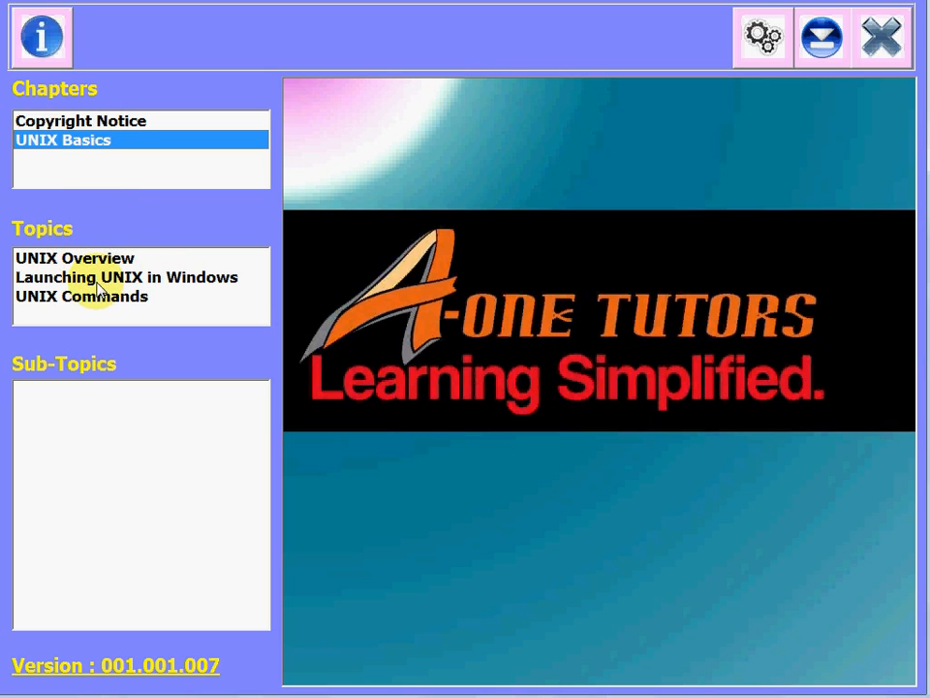
pyautogui.click(126, 277)
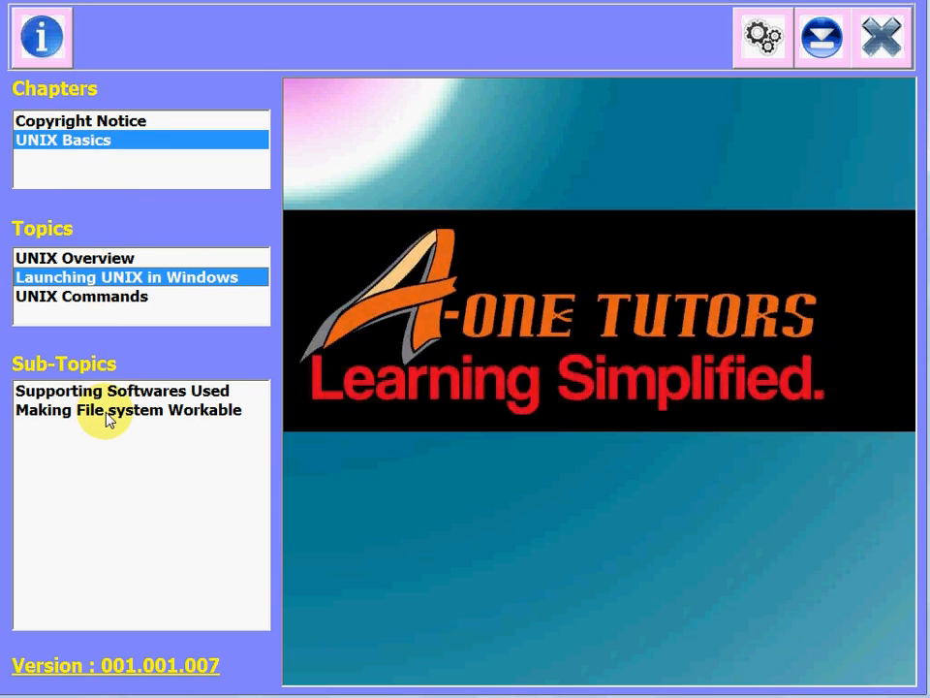
pyautogui.click(128, 410)
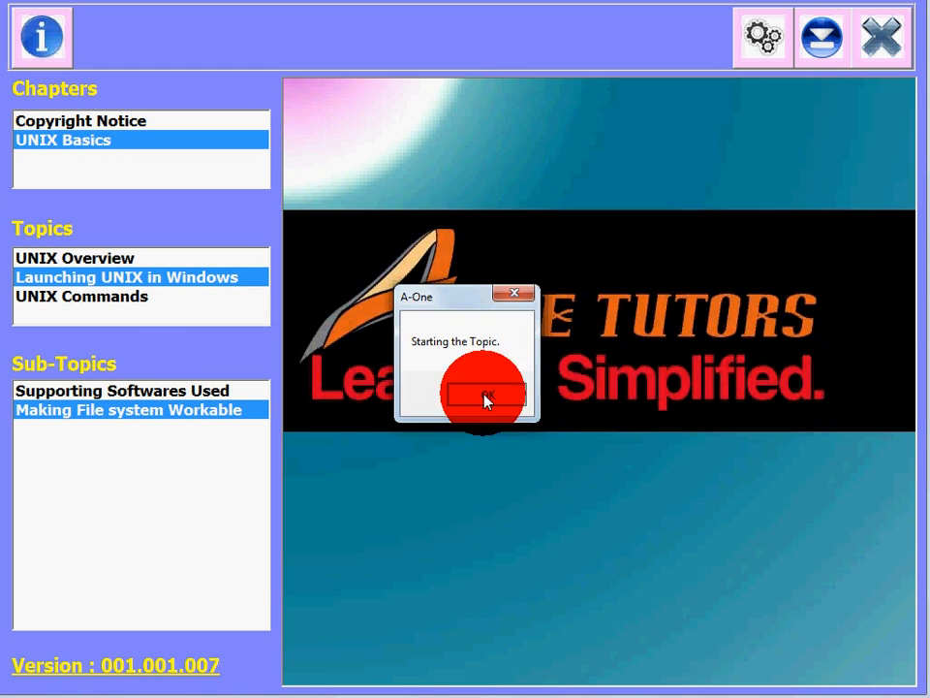
# Play the Making File system Workable video, seek ahead to about 07:09, and pause.
pyautogui.click(484, 395)
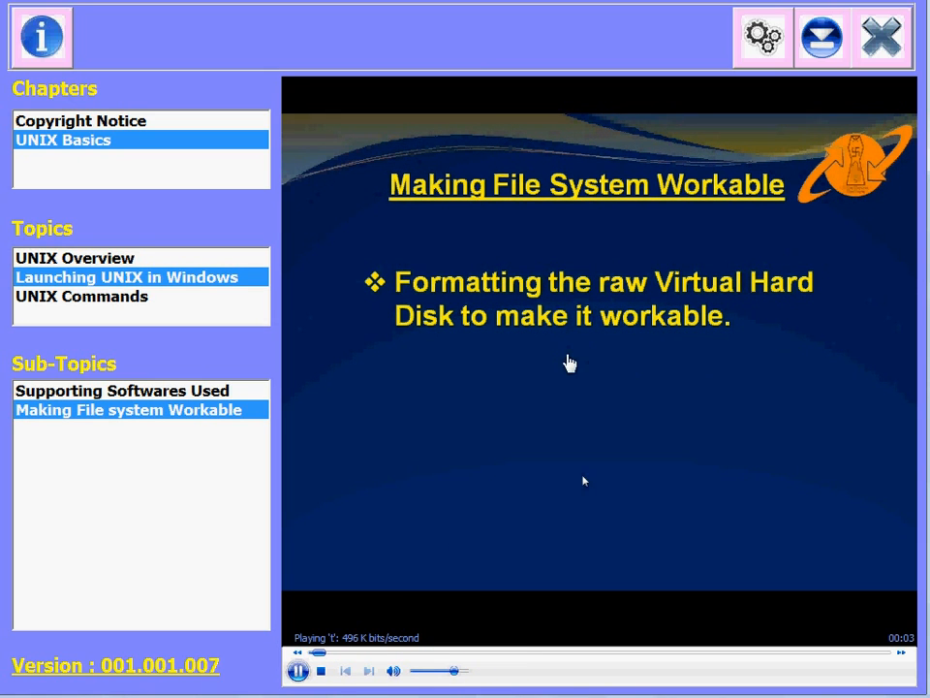
pyautogui.click(299, 671)
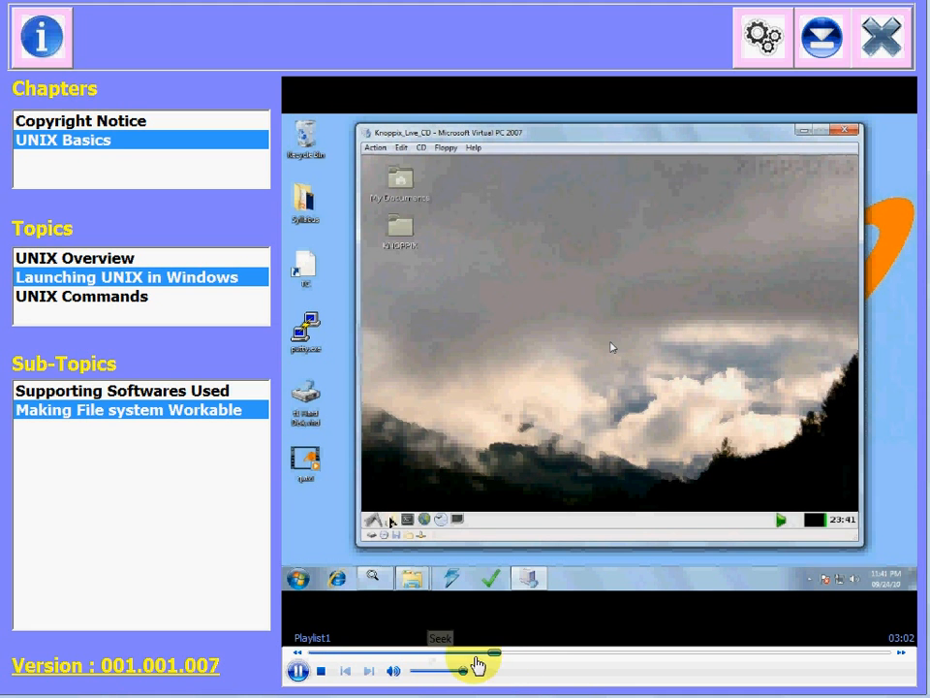
pyautogui.click(372, 520)
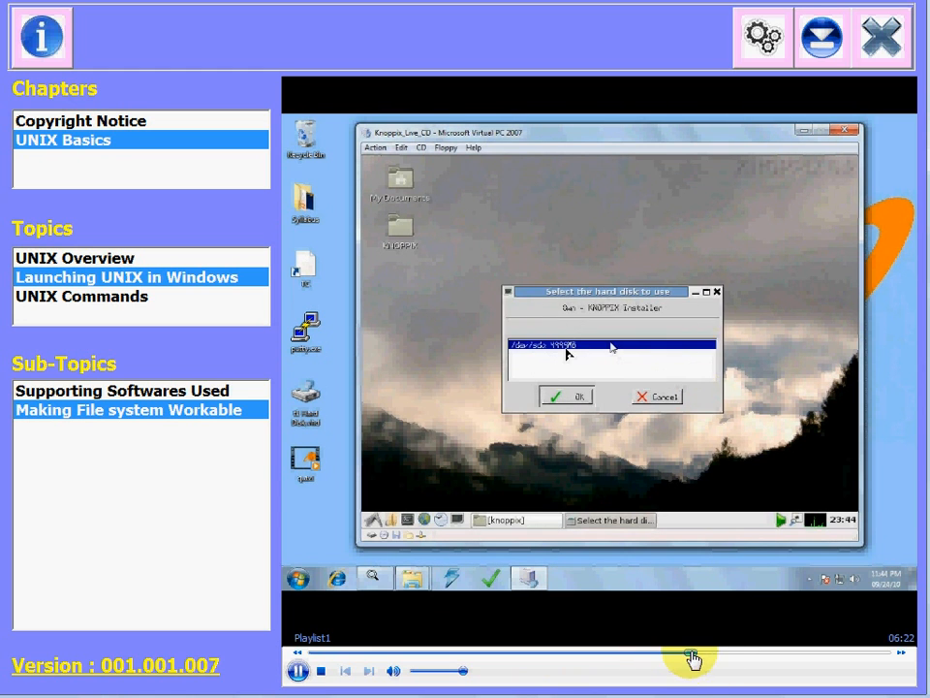
pyautogui.click(565, 396)
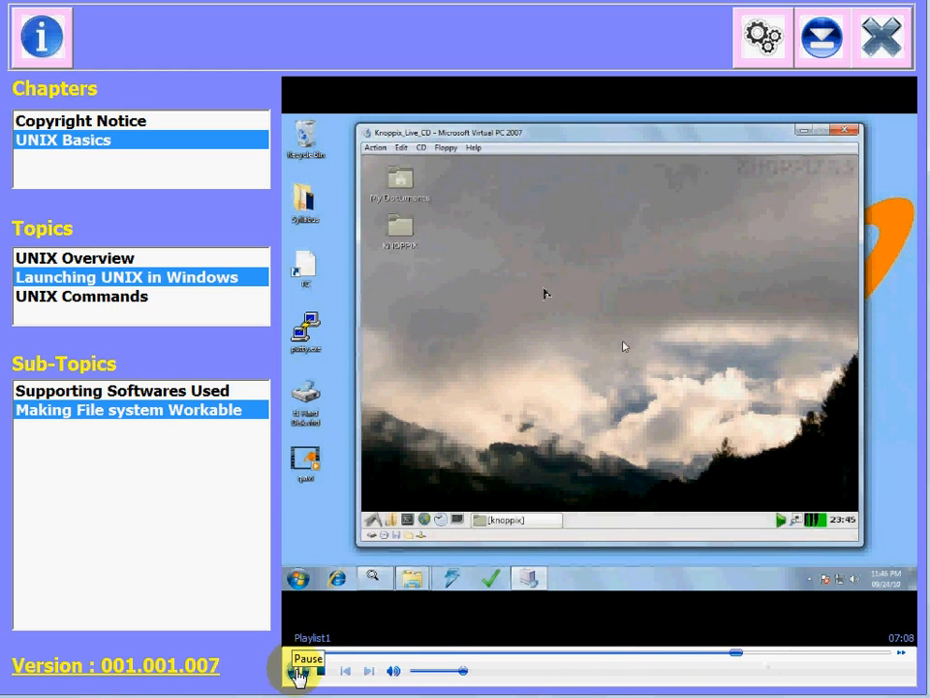
pyautogui.click(299, 671)
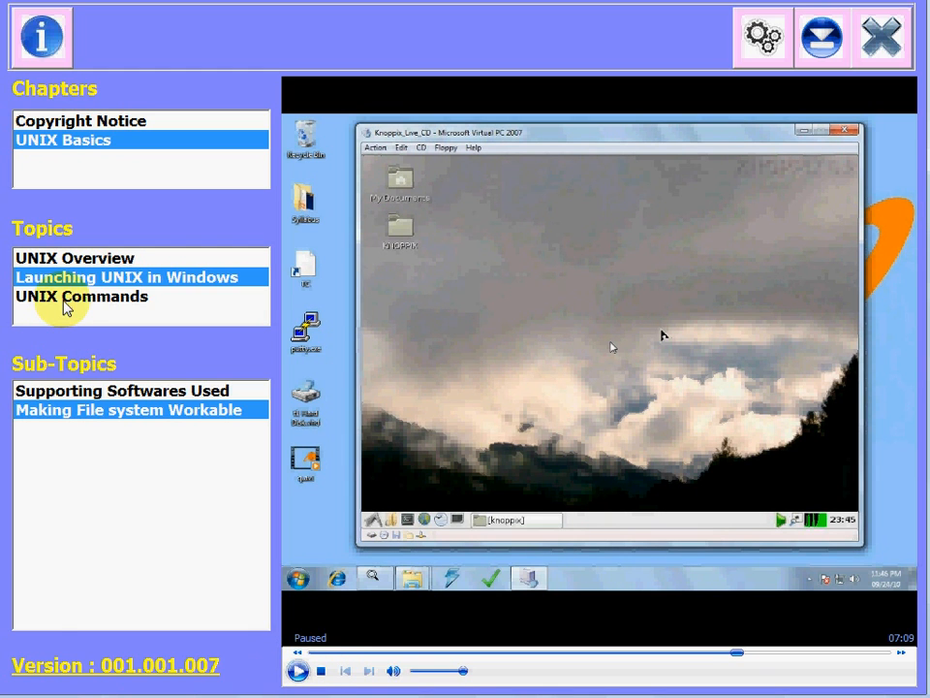
# Load the UNIX Commands 'ls' lesson and play it, pausing on the ls -lta listing.
pyautogui.click(81, 296)
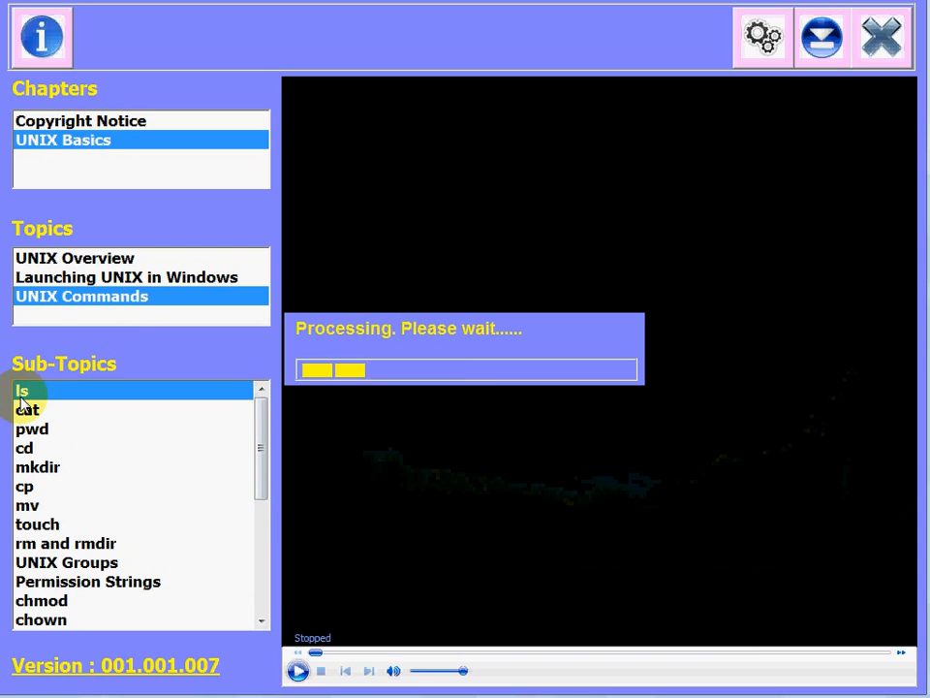
pyautogui.click(23, 389)
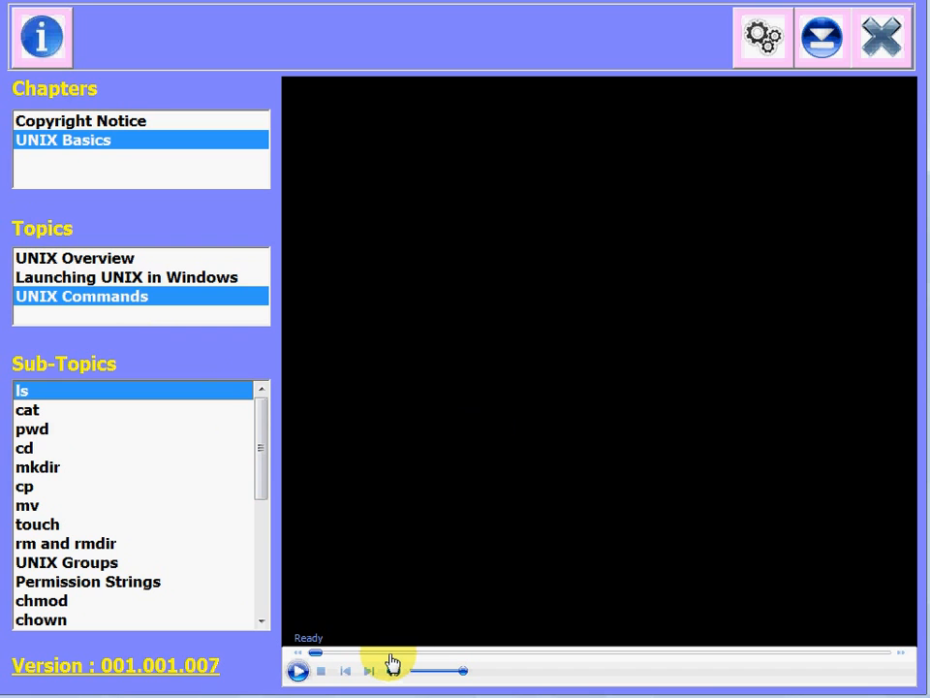
pyautogui.click(298, 669)
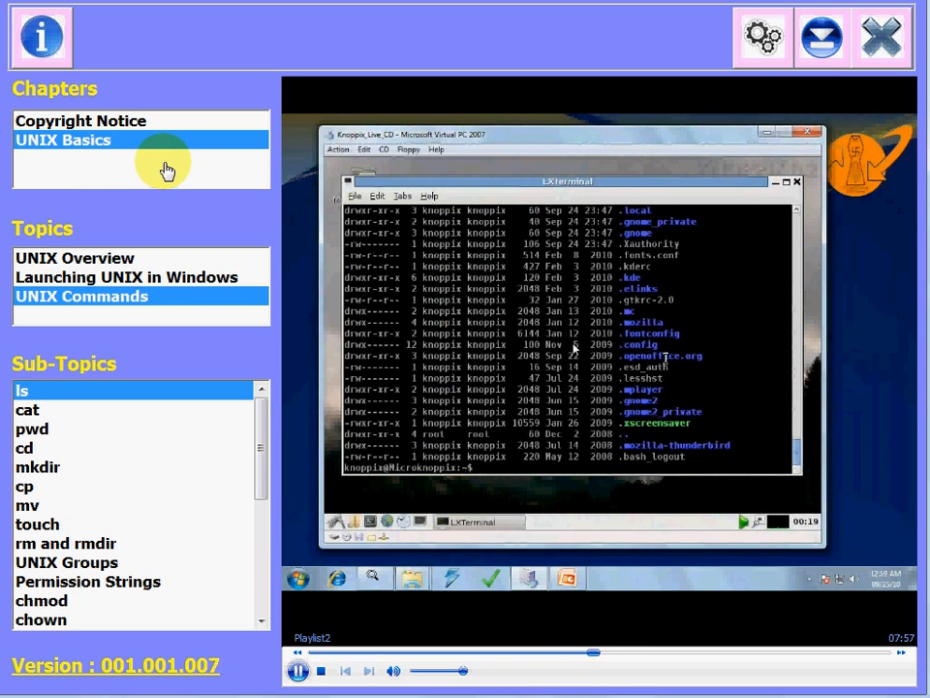
pyautogui.moveTo(728, 278)
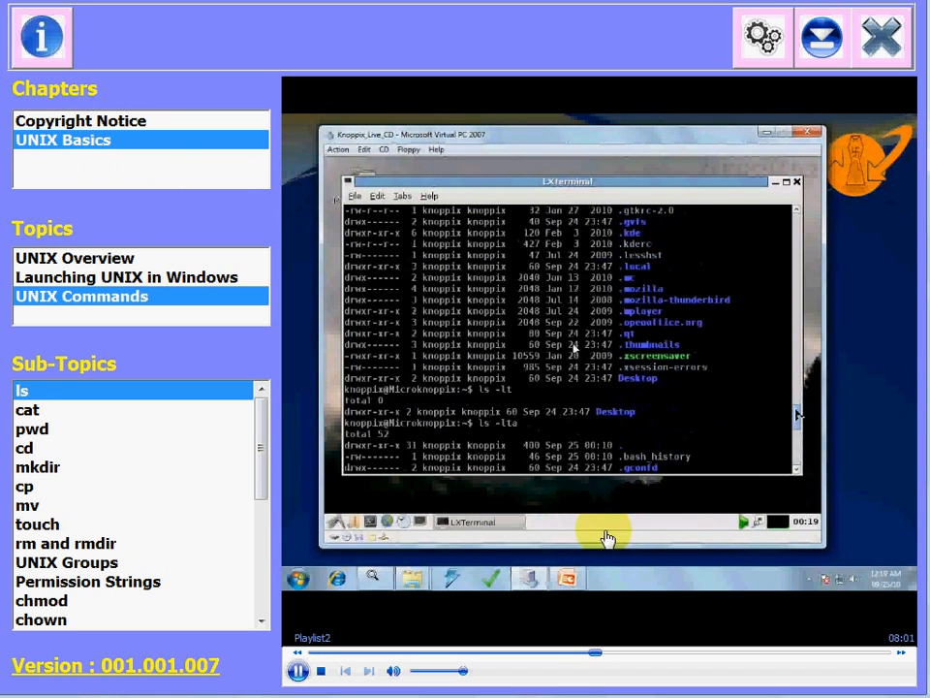
pyautogui.click(297, 671)
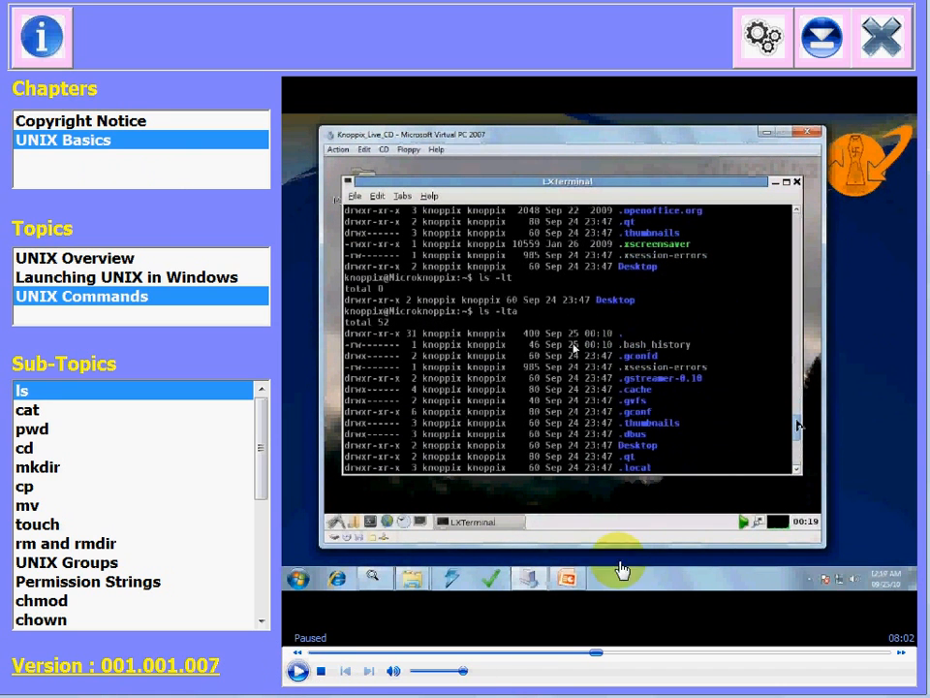
pyautogui.moveTo(422, 247)
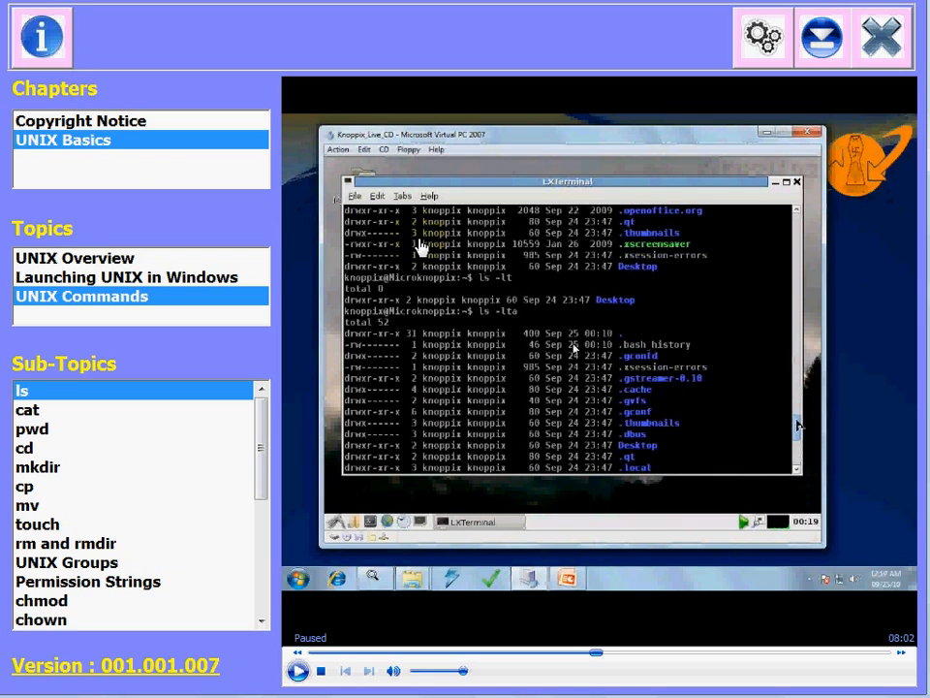